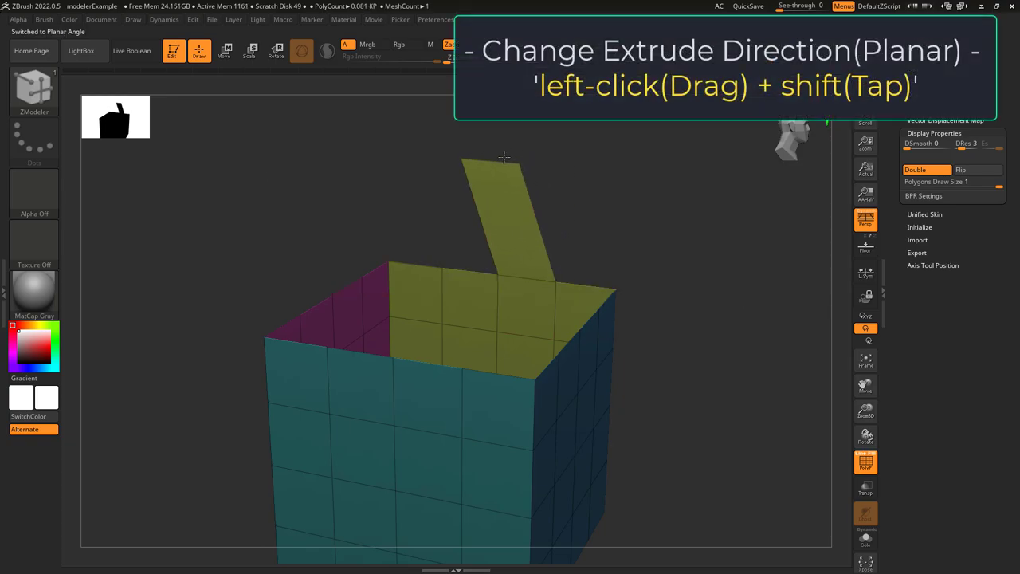
# Drag out a multi-row flap from the cube's top edge, holding Shift and Ctrl.
pyautogui.moveTo(503, 155); pyautogui.dragTo(546, 317)
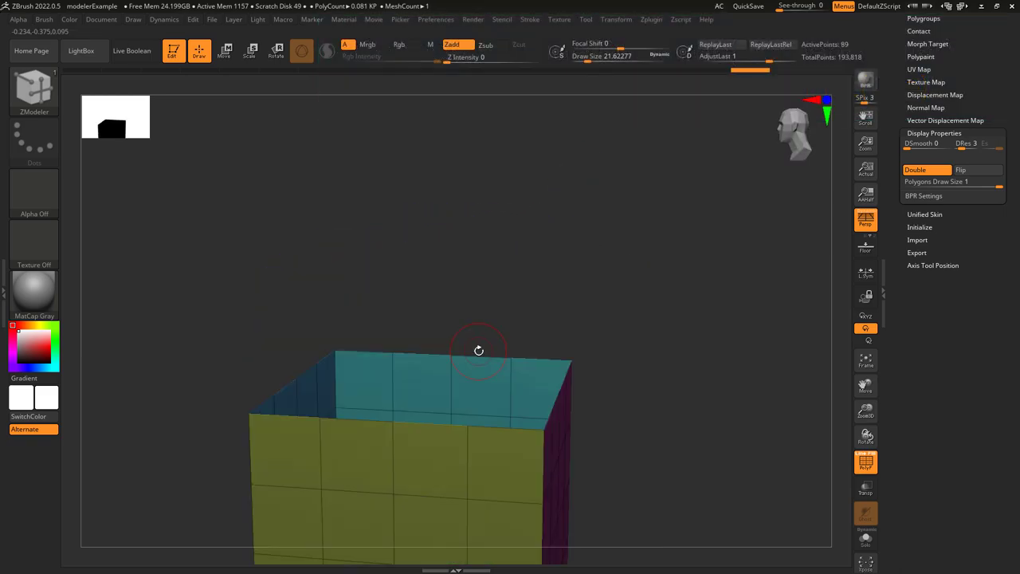
pyautogui.moveTo(478, 350); pyautogui.dragTo(498, 319)
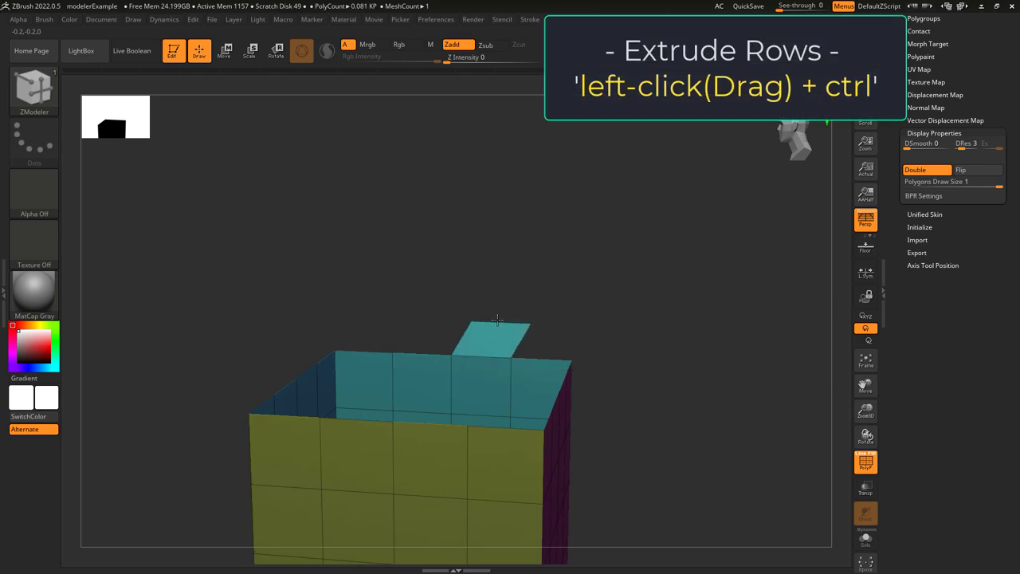
pyautogui.moveTo(498, 319); pyautogui.dragTo(666, 145)
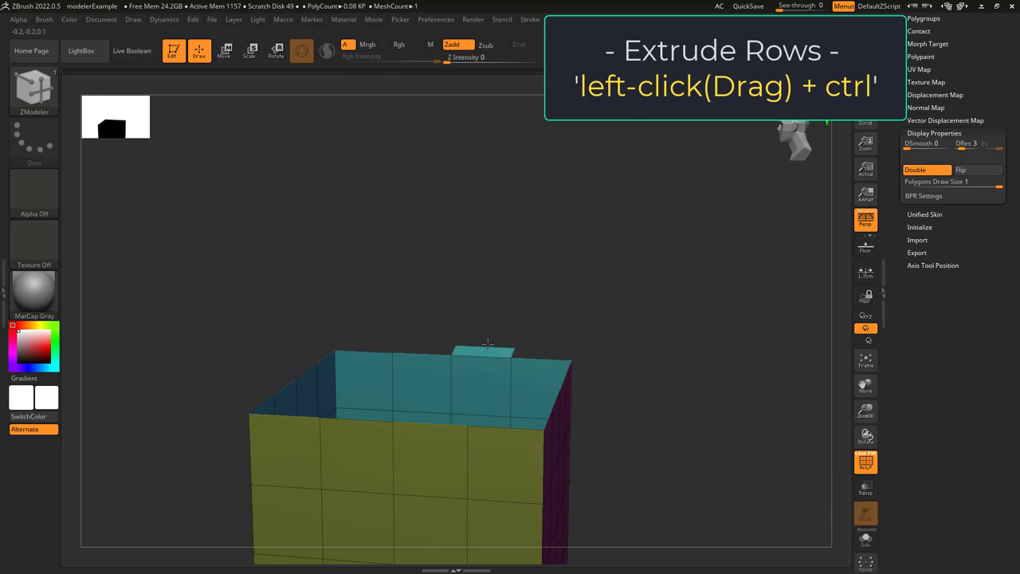
pyautogui.moveTo(486, 345); pyautogui.dragTo(677, 148)
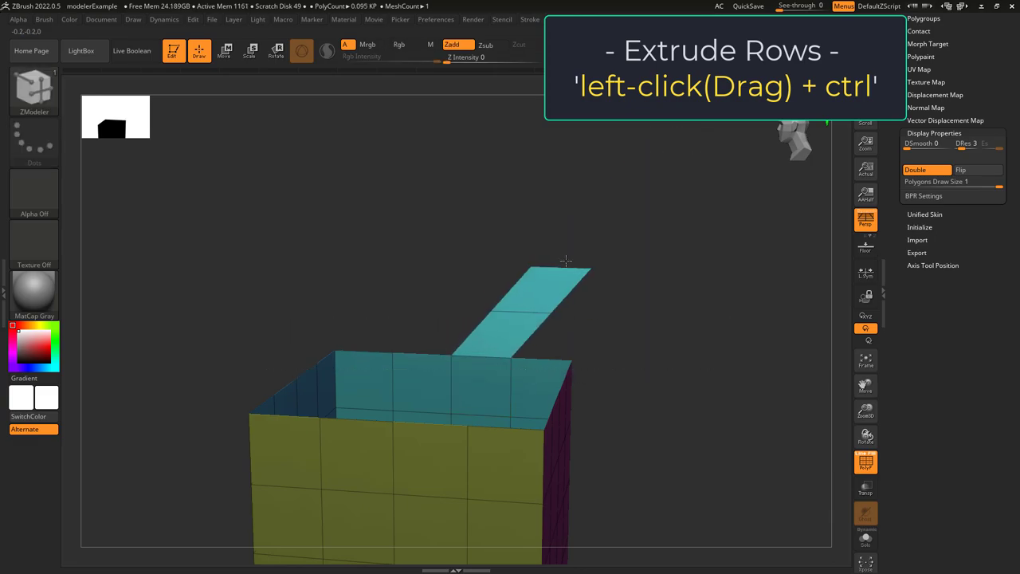
pyautogui.moveTo(565, 260); pyautogui.dragTo(523, 289)
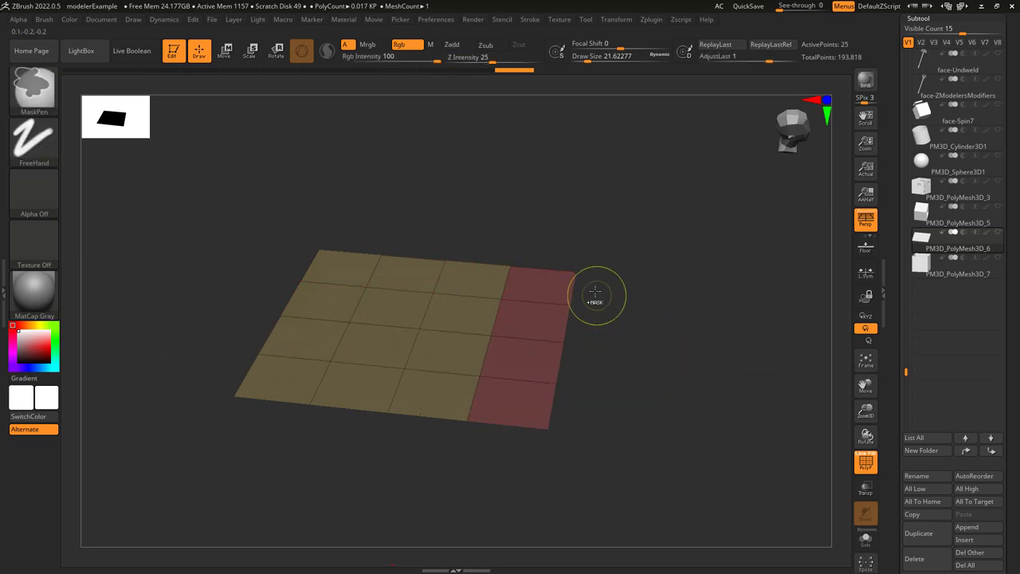
# Select the grid plane, then extrude its far edge loop upward and a red-column edge.
pyautogui.moveTo(596, 299); pyautogui.dragTo(586, 271)
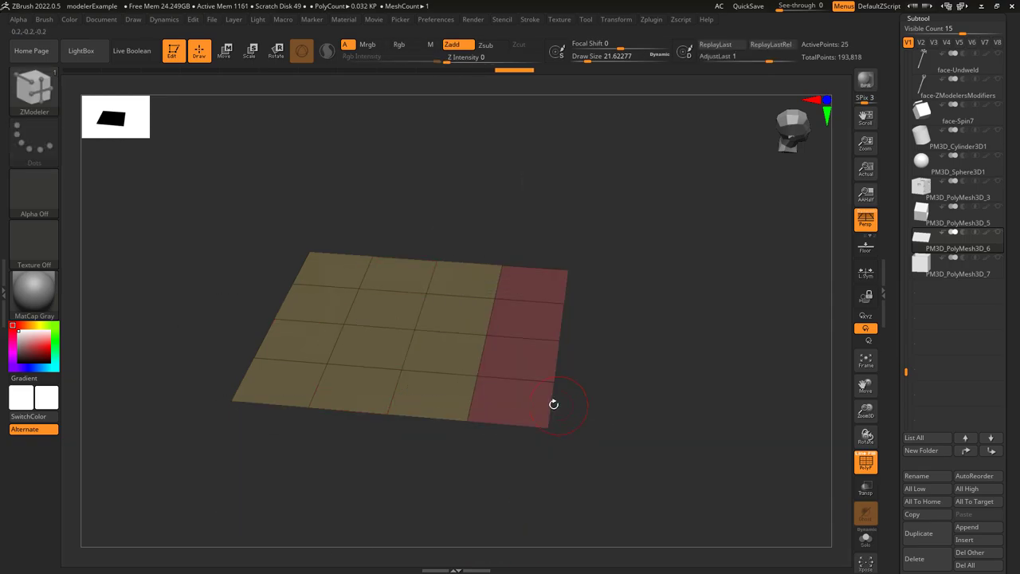
pyautogui.click(553, 404)
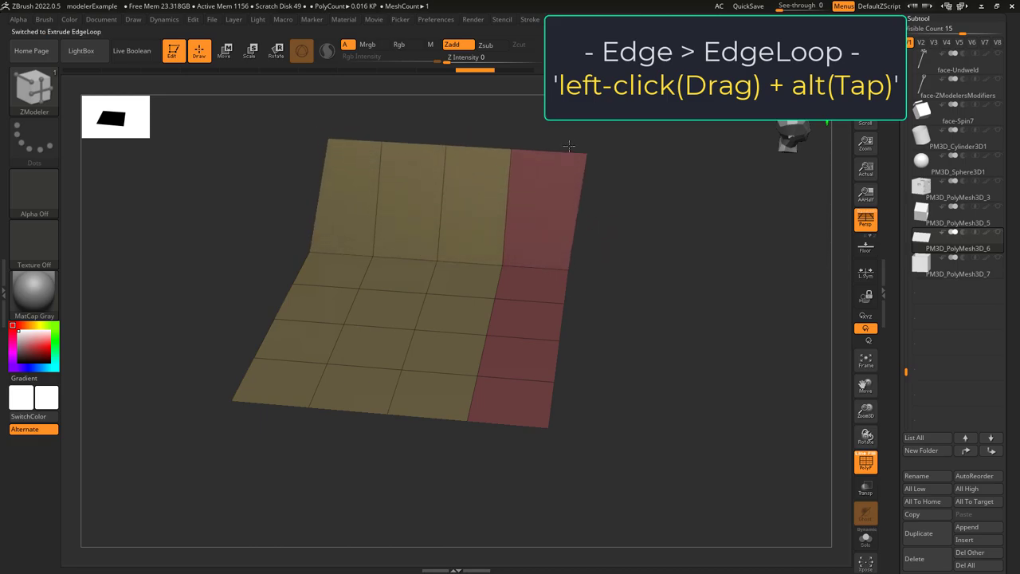
pyautogui.moveTo(569, 146); pyautogui.dragTo(558, 179)
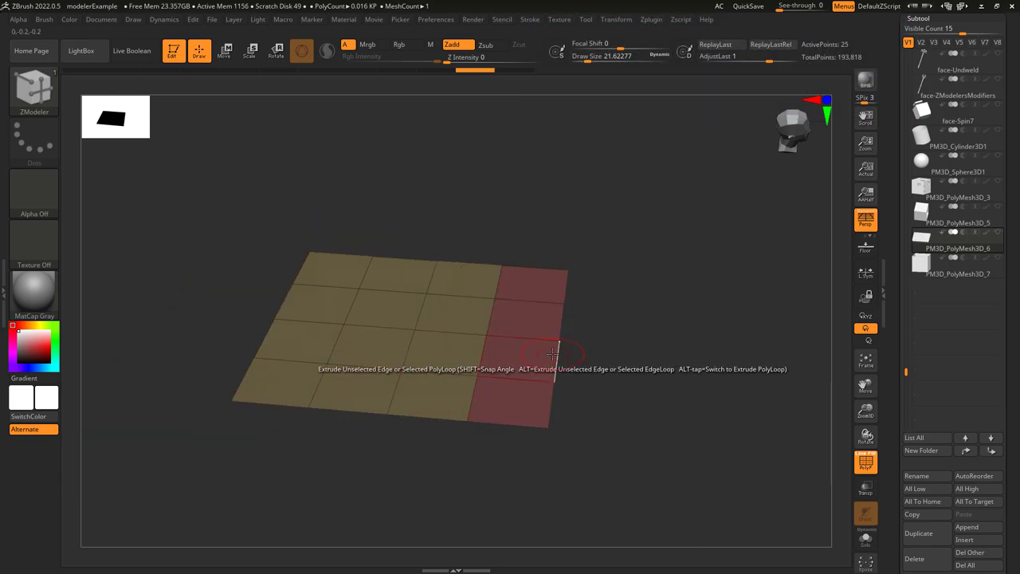
pyautogui.moveTo(553, 353); pyautogui.dragTo(634, 359)
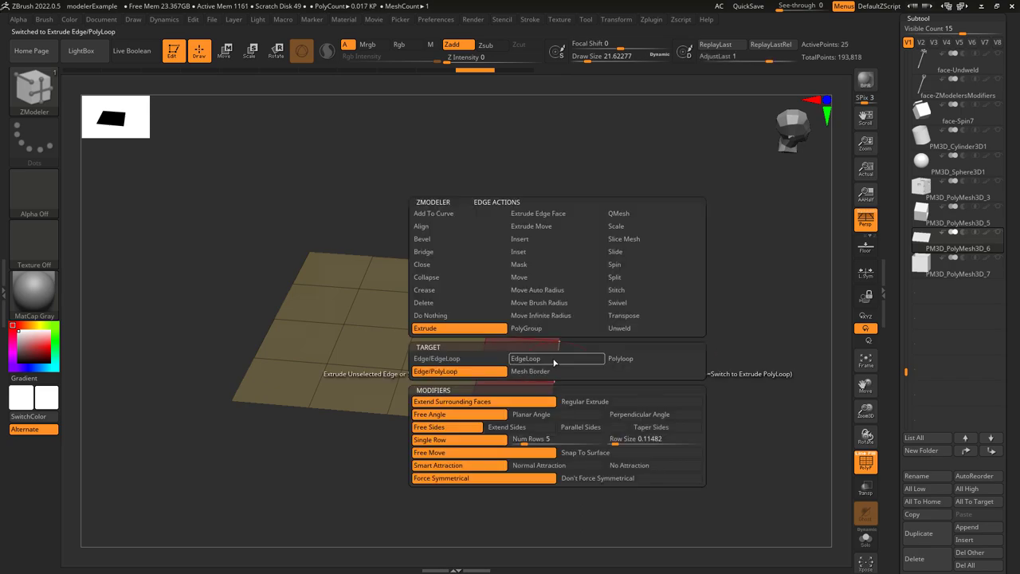
pyautogui.moveTo(459, 358)
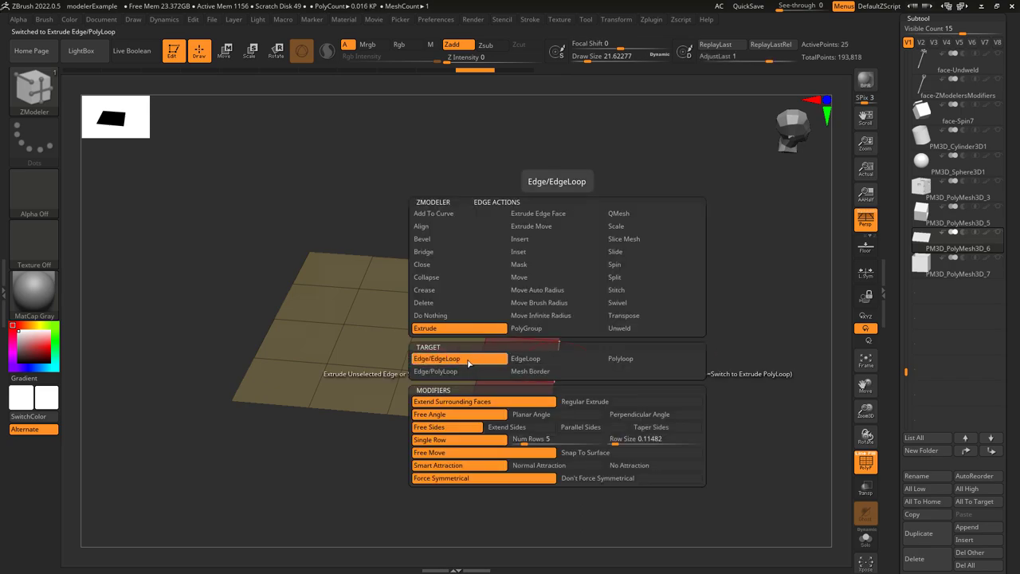
# Set the ZModeler Extrude target to Edge/EdgeLoop.
pyautogui.click(639, 414)
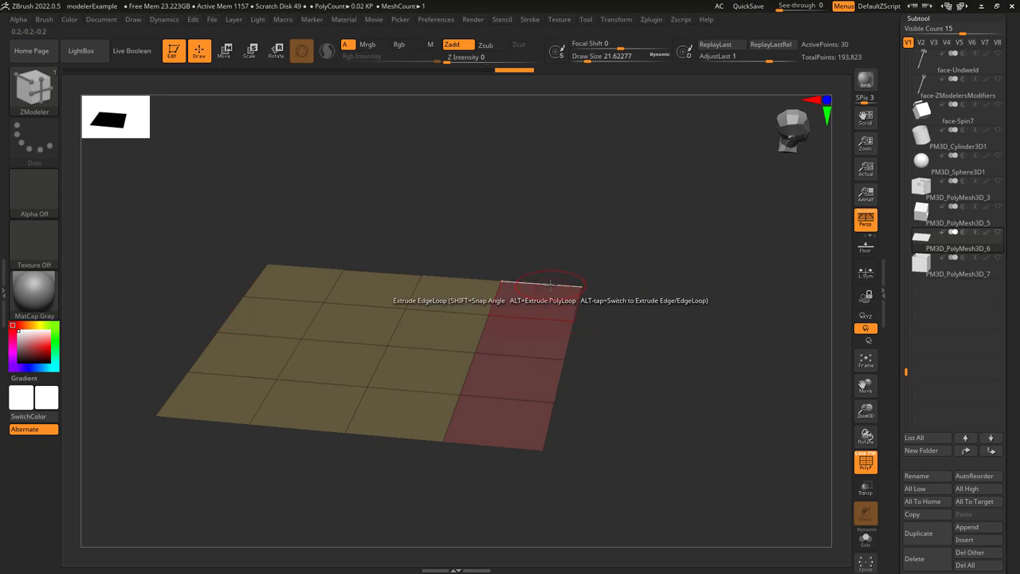
# Pull the back edge loop up into a wall, then drag a red-column edge out as a flap.
pyautogui.moveTo(550, 282); pyautogui.dragTo(462, 143)
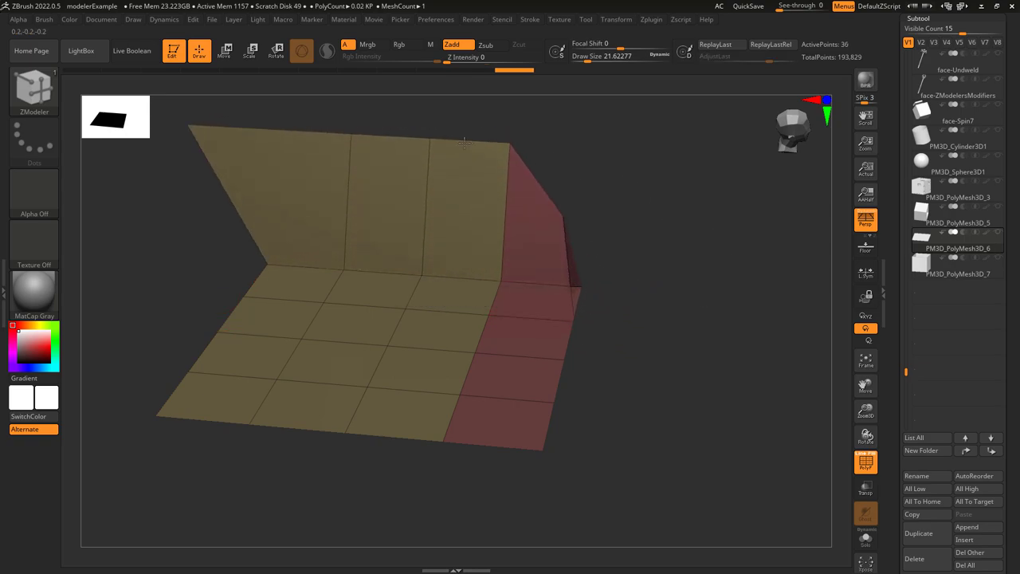
pyautogui.moveTo(464, 141); pyautogui.dragTo(586, 209)
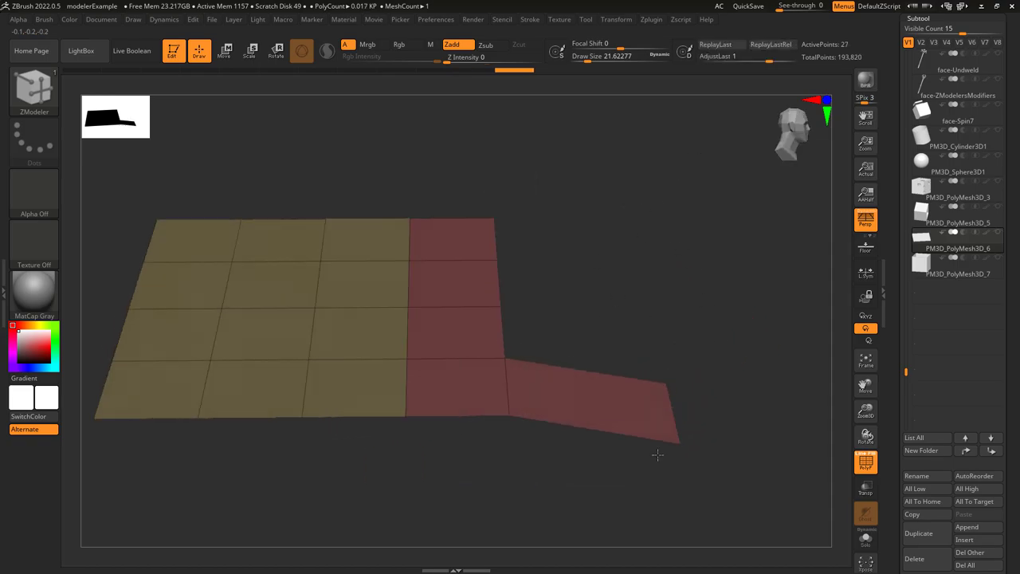
pyautogui.moveTo(657, 455); pyautogui.dragTo(591, 521)
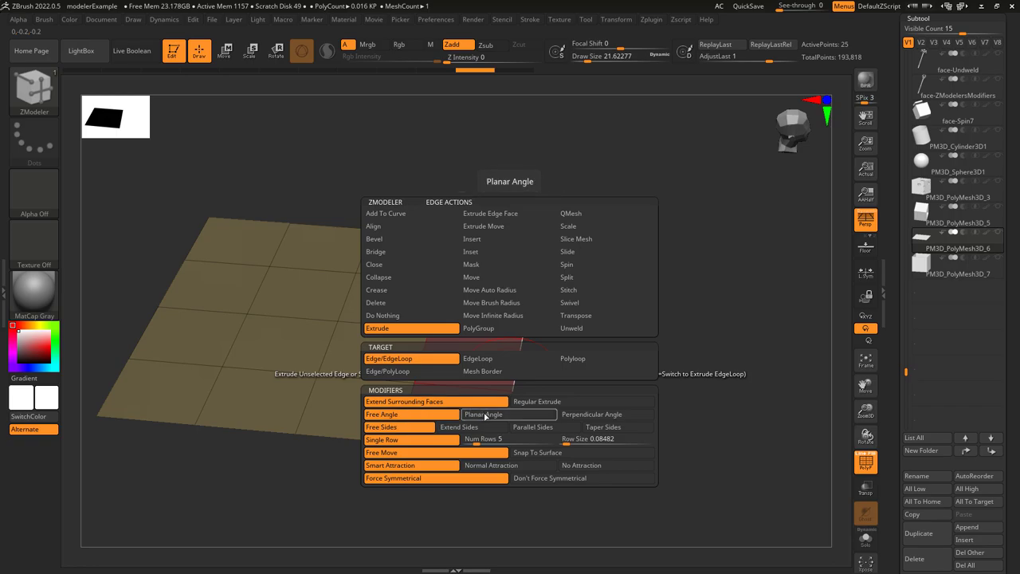
# Set the Extrude modifiers to Planar Angle and Taper Sides.
pyautogui.click(484, 414)
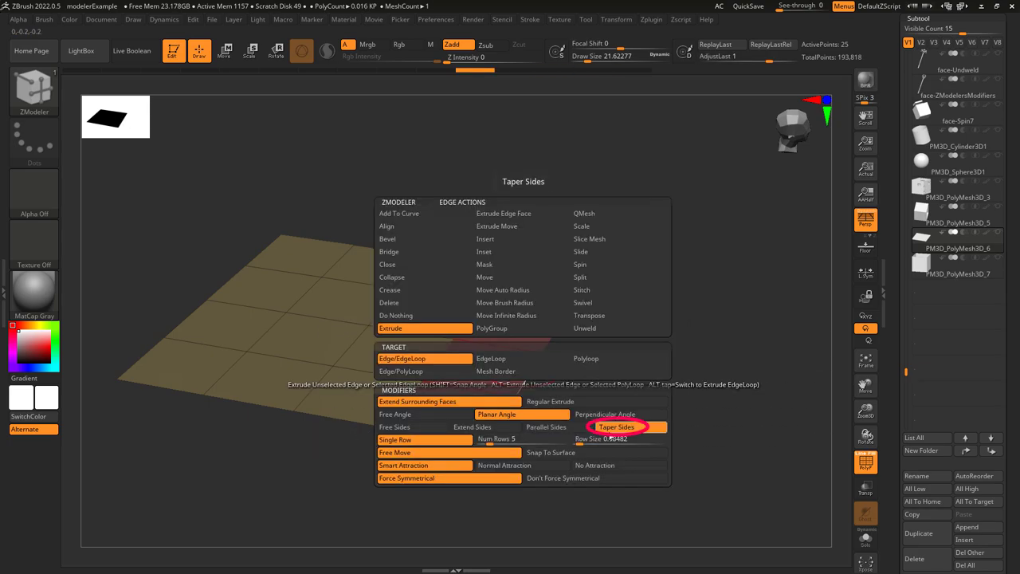
pyautogui.click(615, 427)
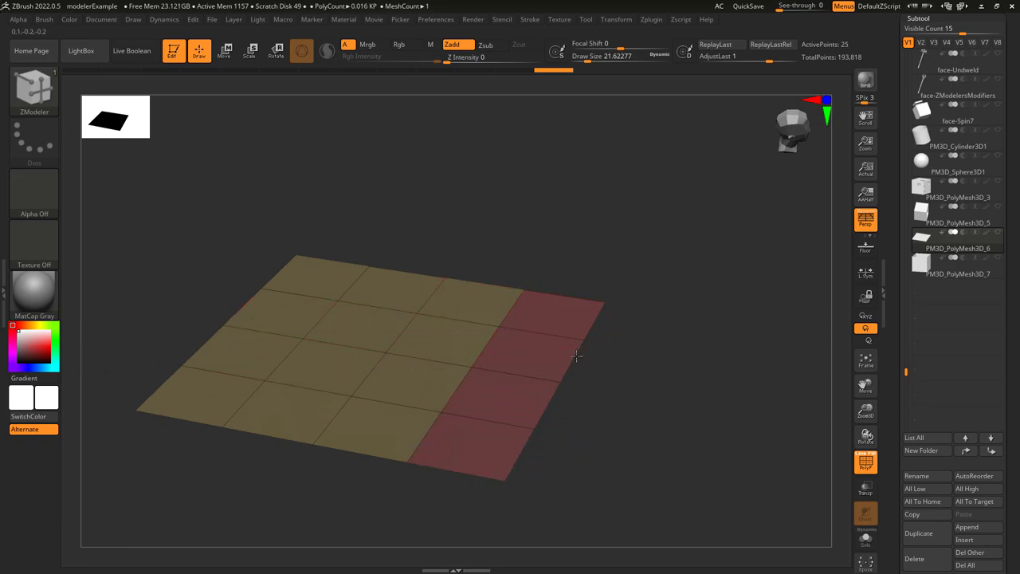
# Extrude a long many-row strip from the red column's edge, then choose No Attraction.
pyautogui.moveTo(578, 355); pyautogui.dragTo(643, 435)
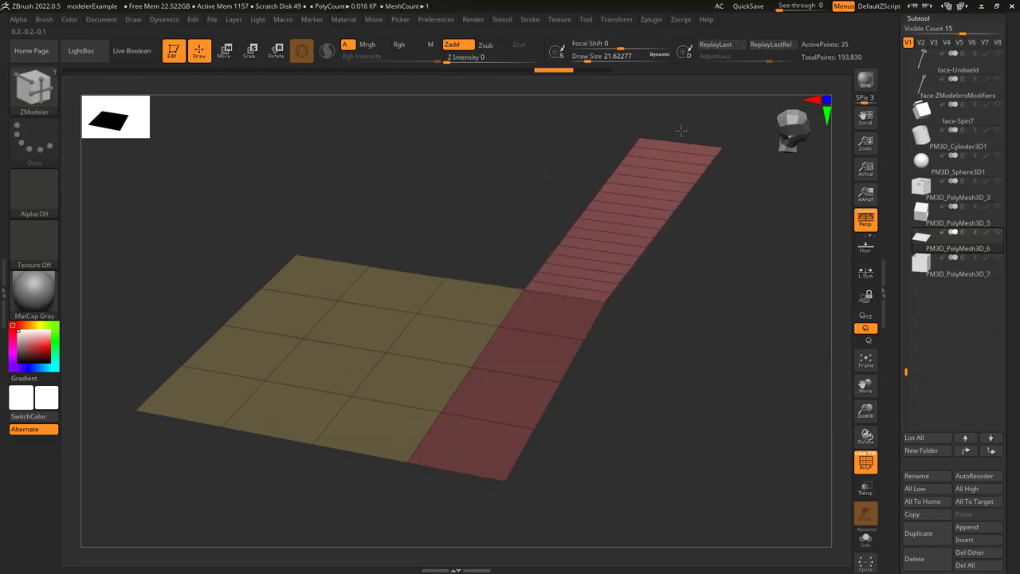
pyautogui.moveTo(681, 130); pyautogui.dragTo(156, 236)
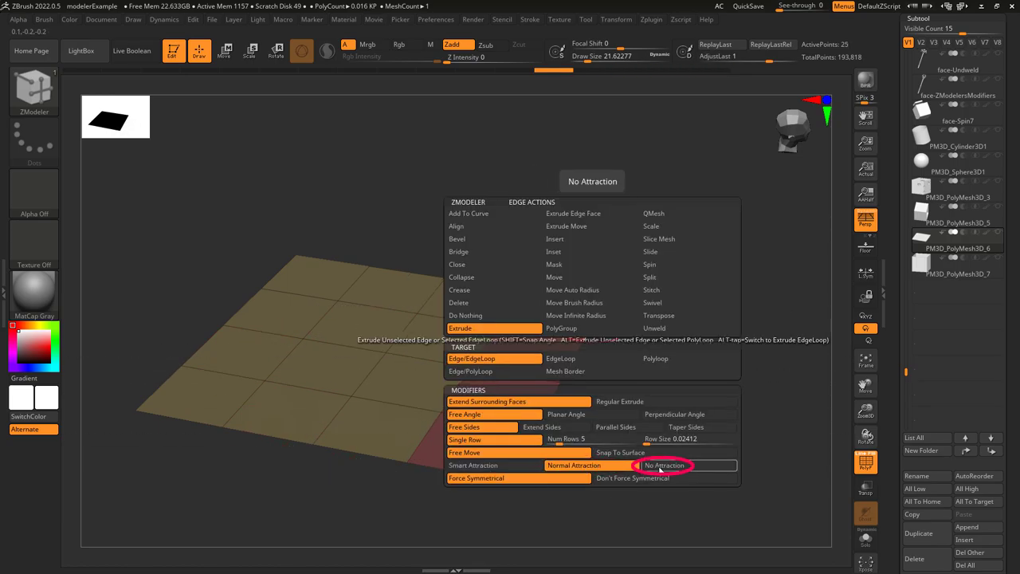
pyautogui.click(664, 464)
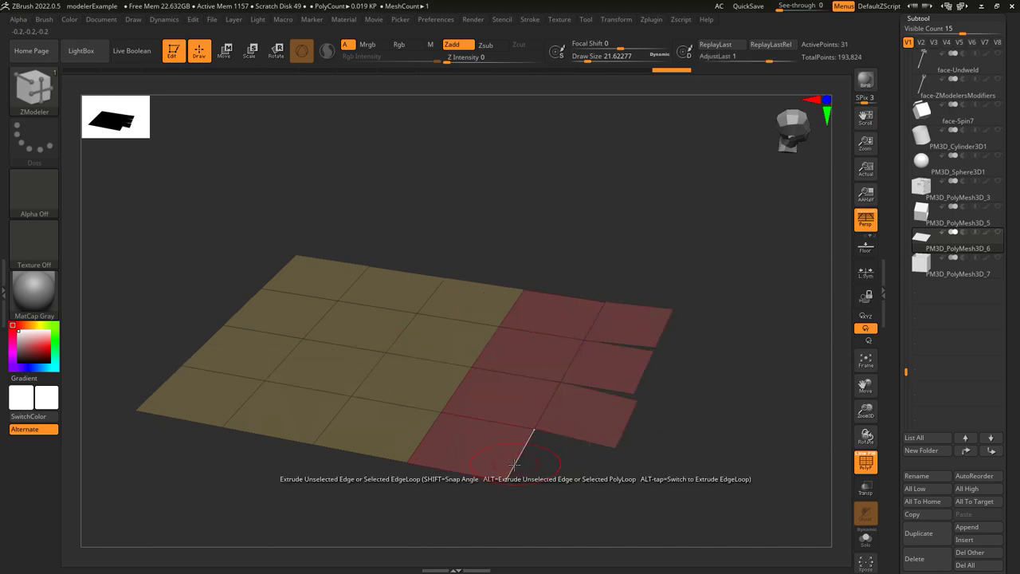